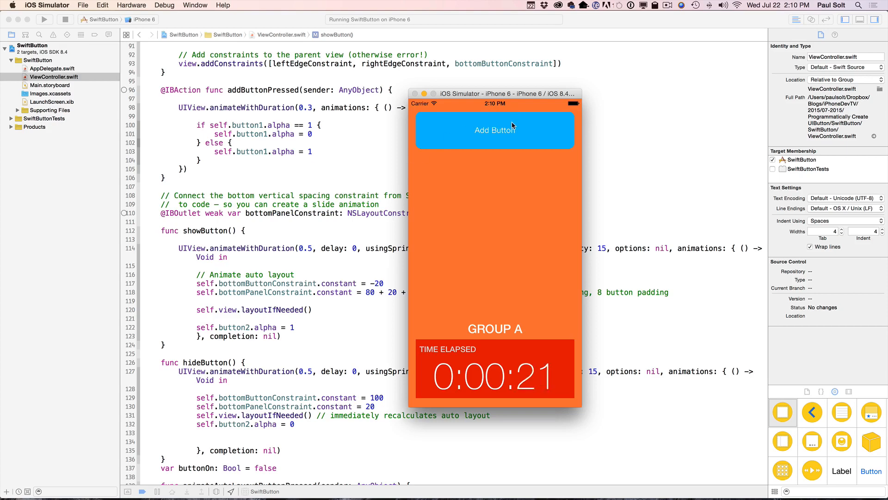
- Tap Add Button three times so Animate Auto Layout appears, hides, and reappears below it
click(494, 129)
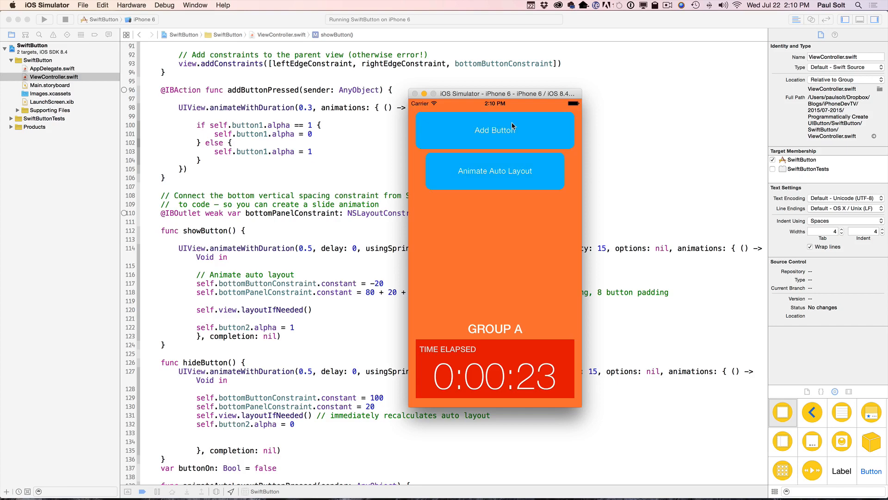
click(494, 130)
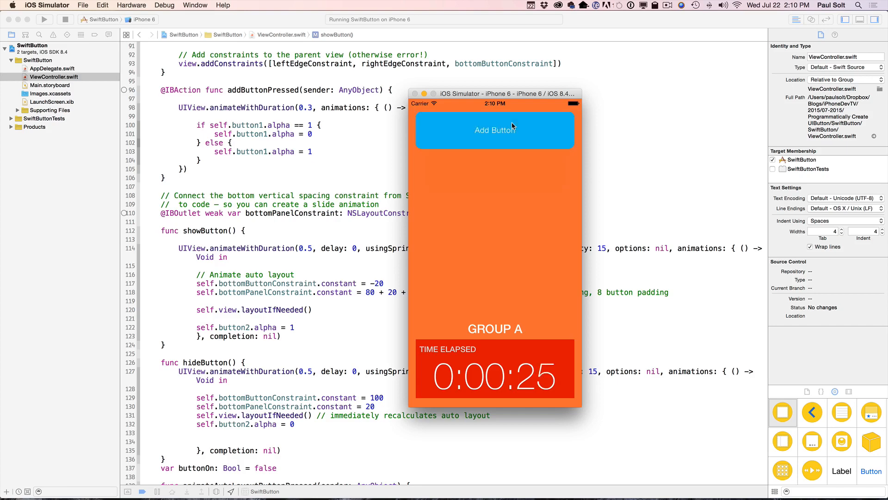
click(494, 130)
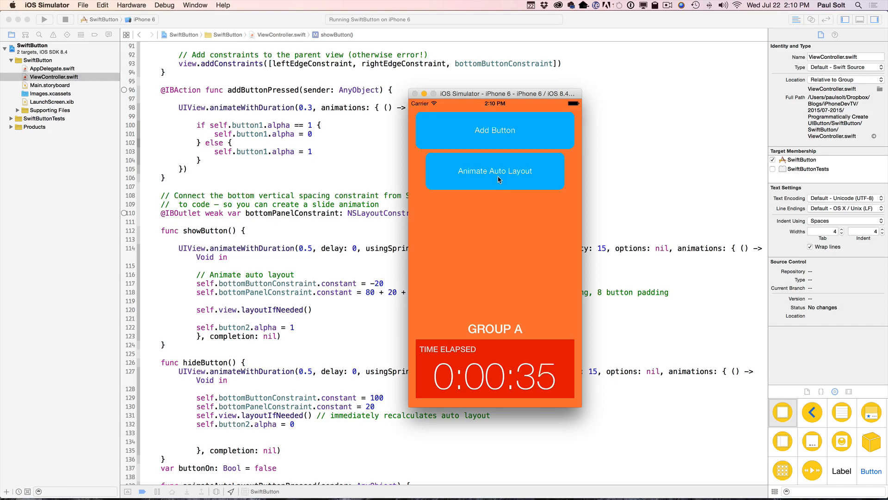
click(494, 170)
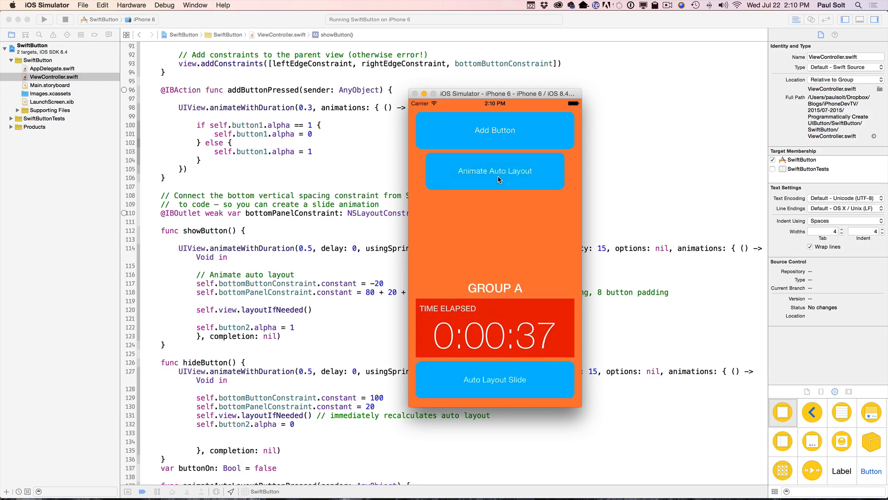
click(494, 171)
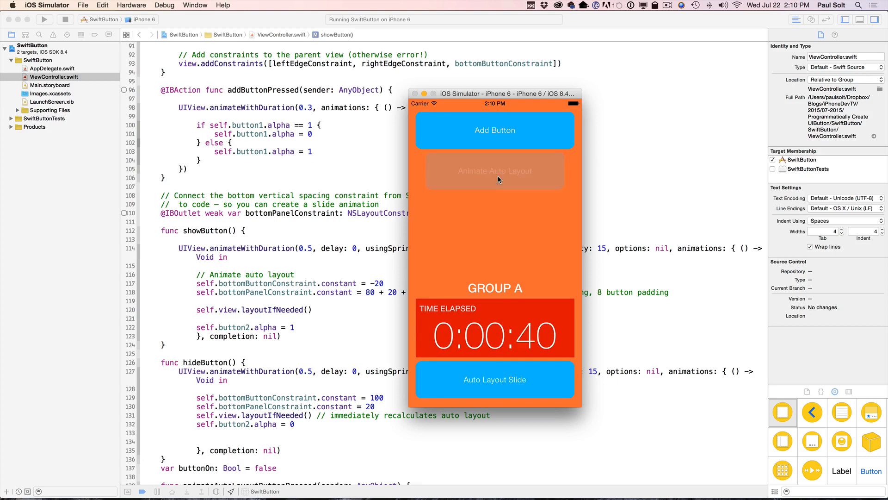
click(494, 171)
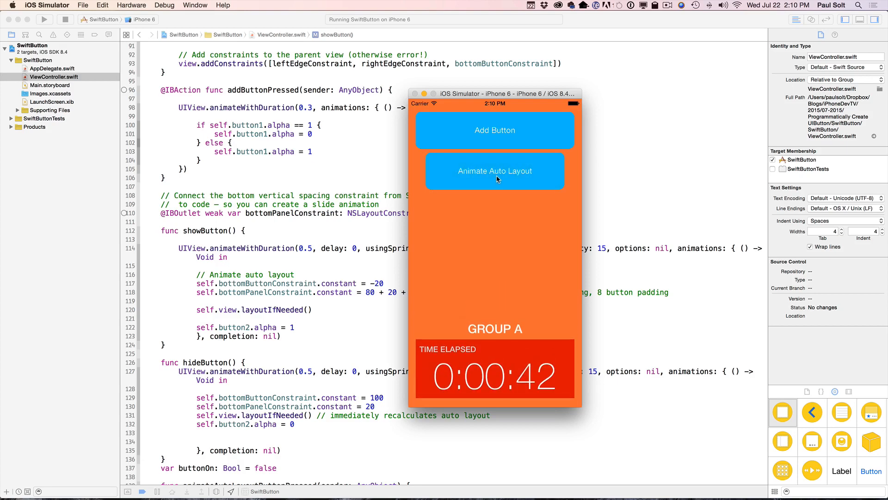